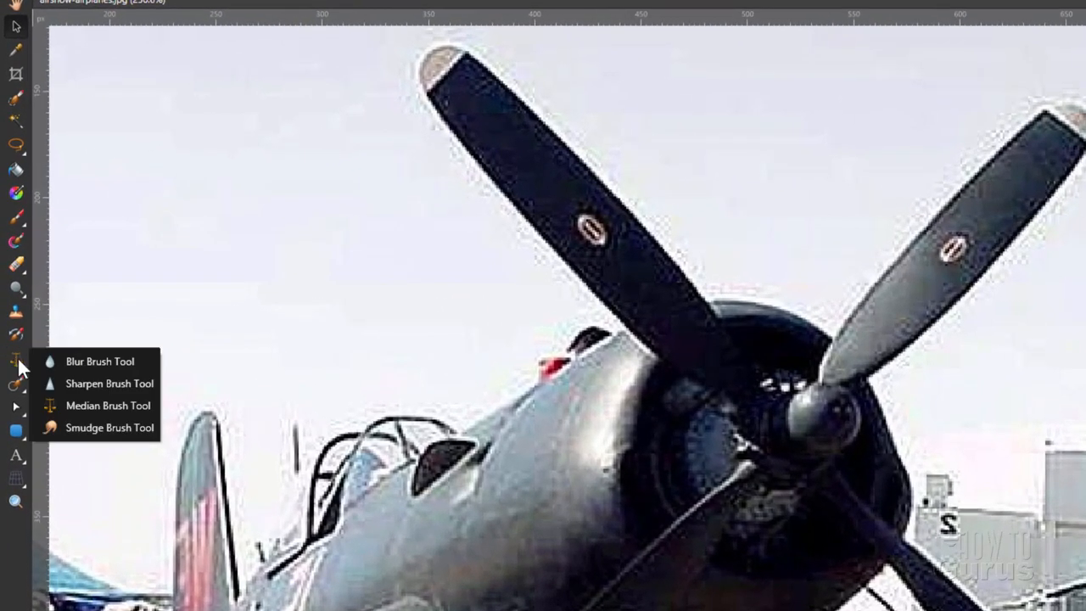
mouse_move(103, 403)
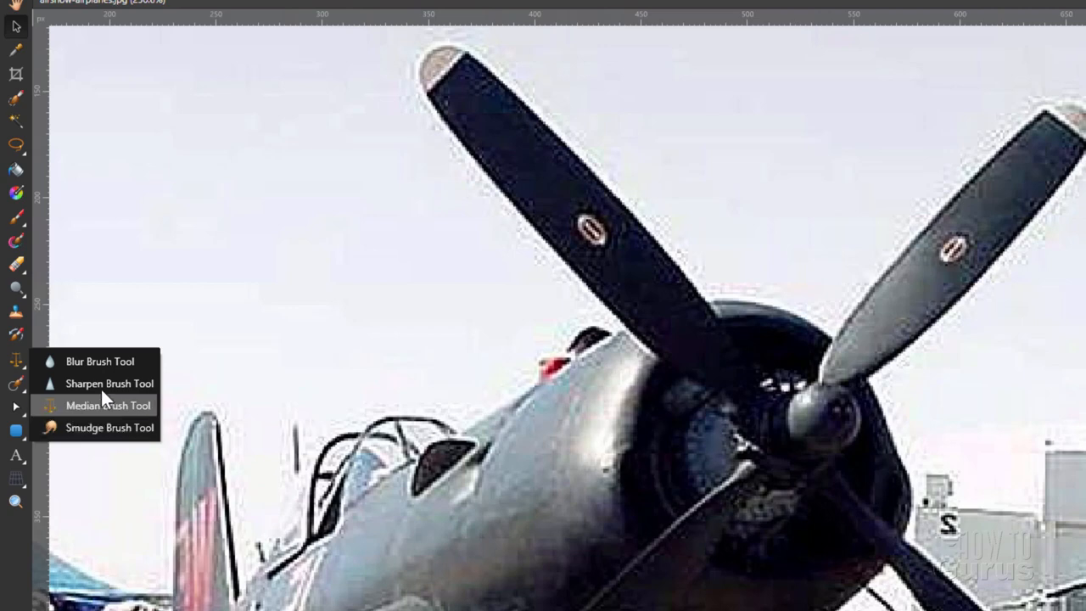
mouse_move(58, 410)
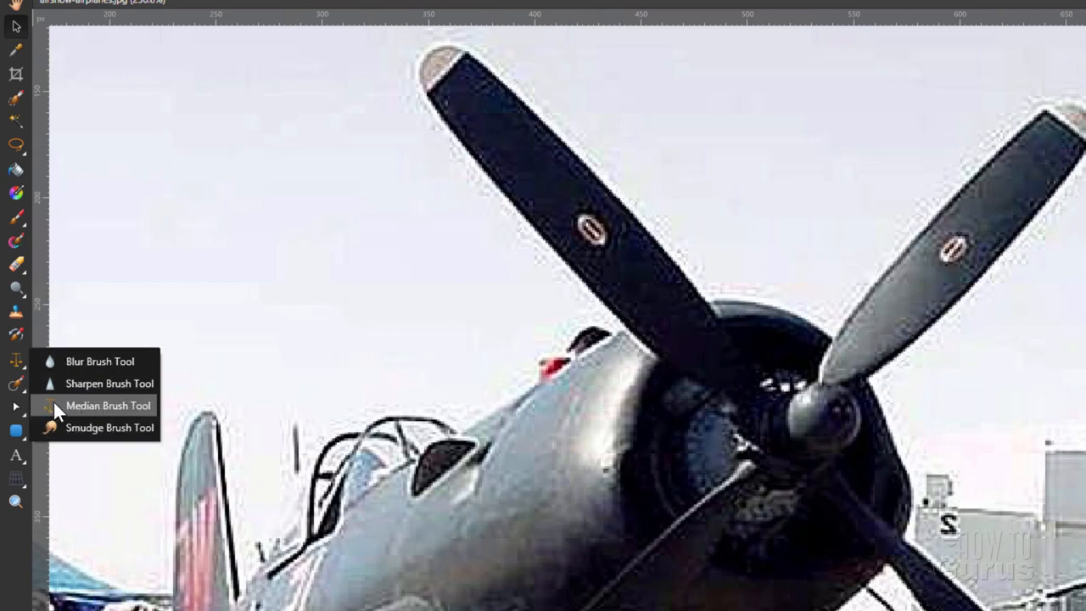
mouse_move(47, 125)
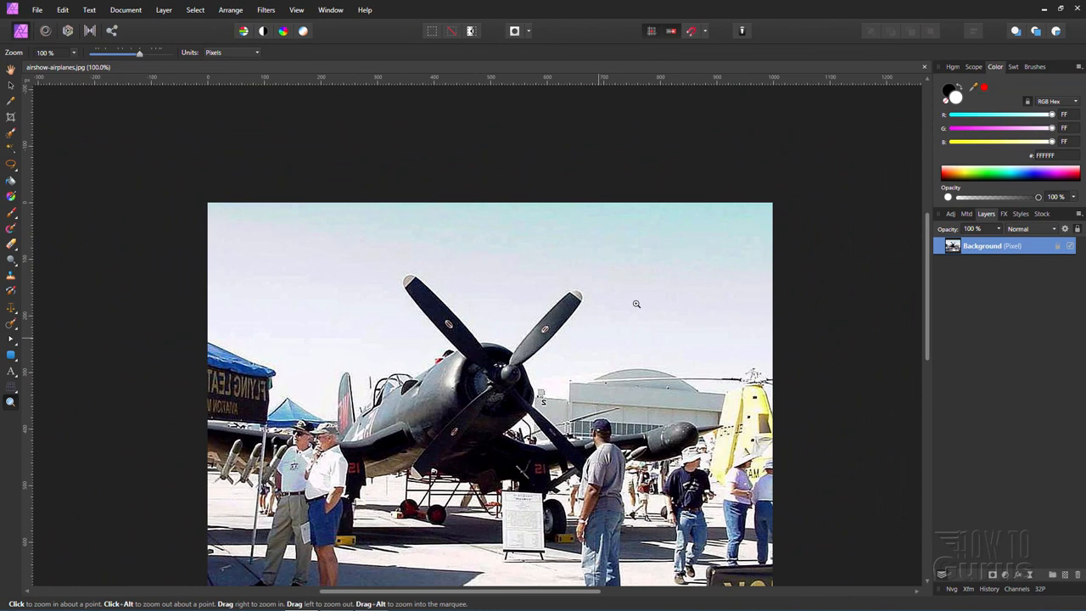
mouse_move(929, 316)
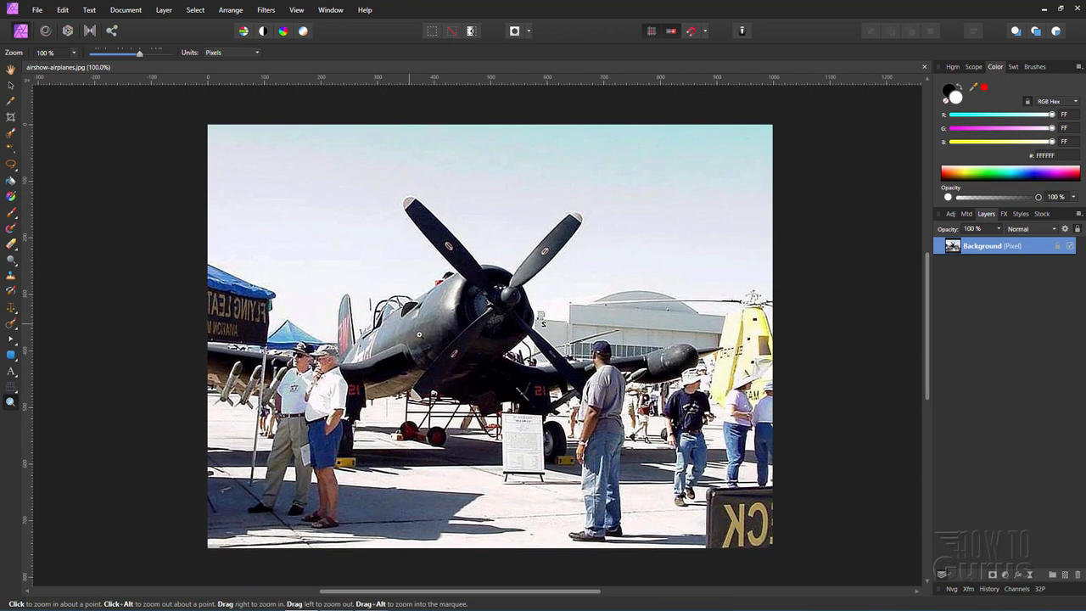
mouse_move(441, 210)
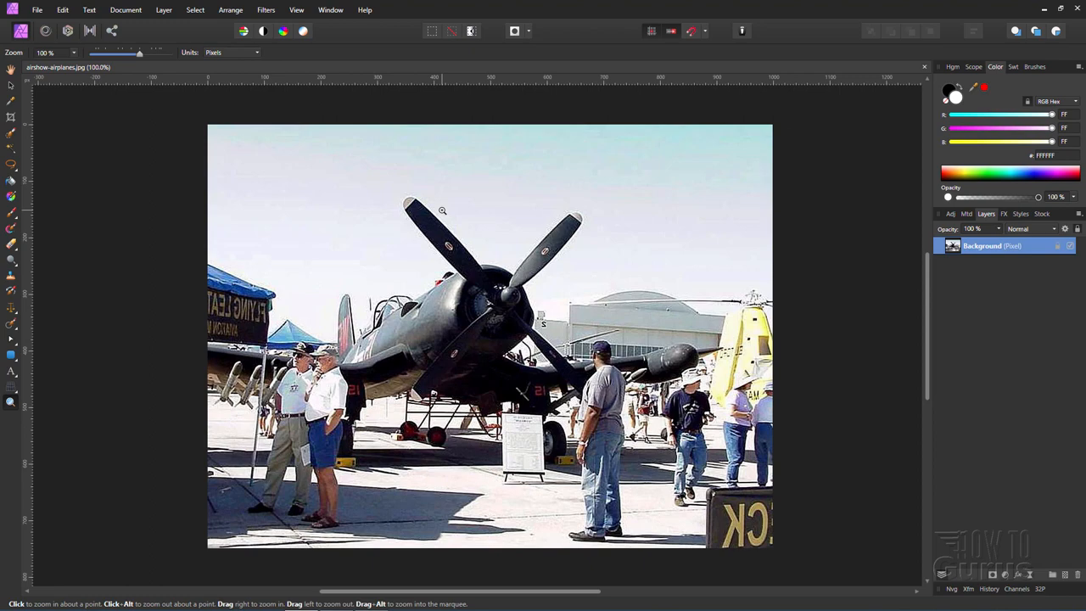
Zoom in on the upper propeller blades of the airshow photo
click(442, 211)
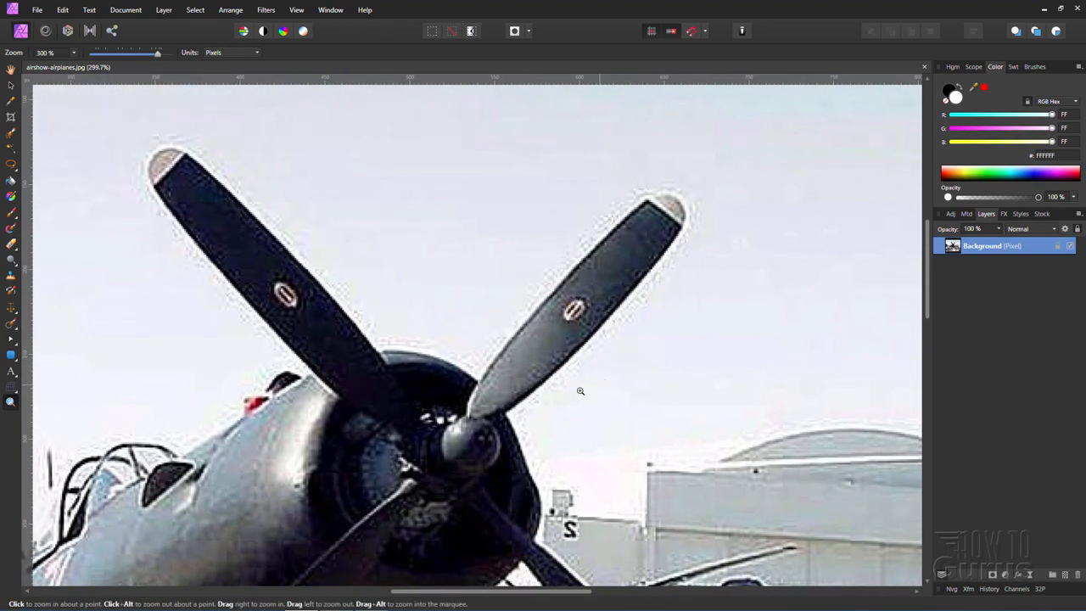
mouse_move(526, 308)
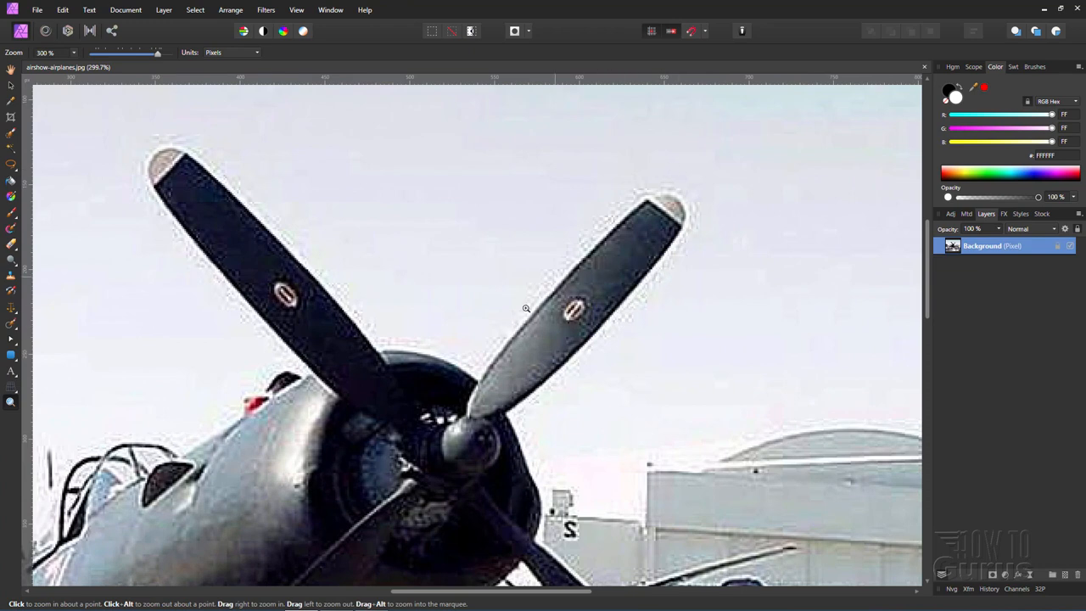
mouse_move(85, 287)
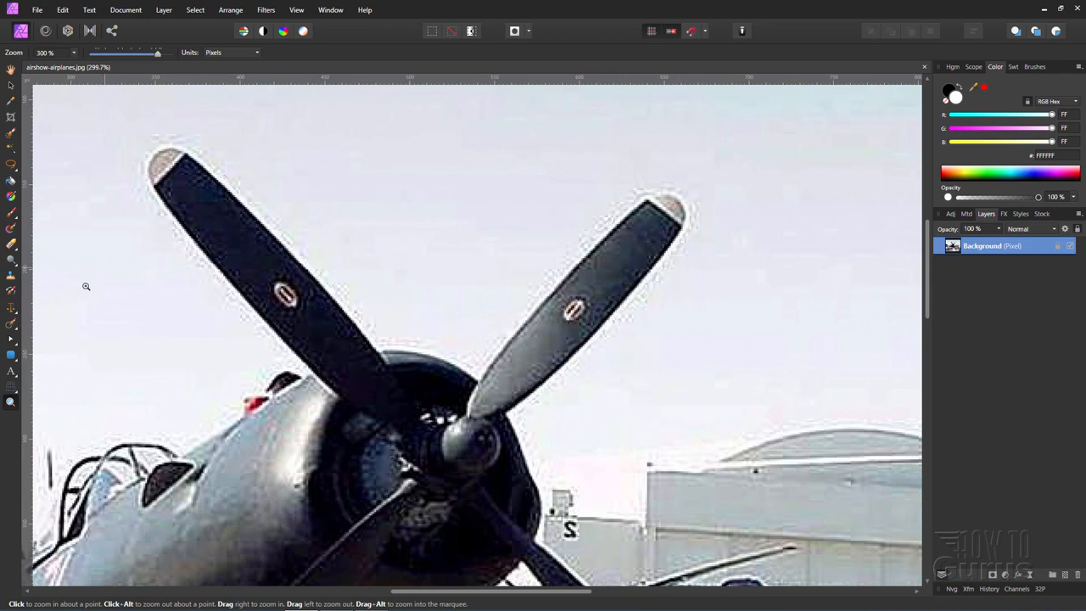
Open the retouching brush flyout to reach the Median Brush Tool
click(8, 287)
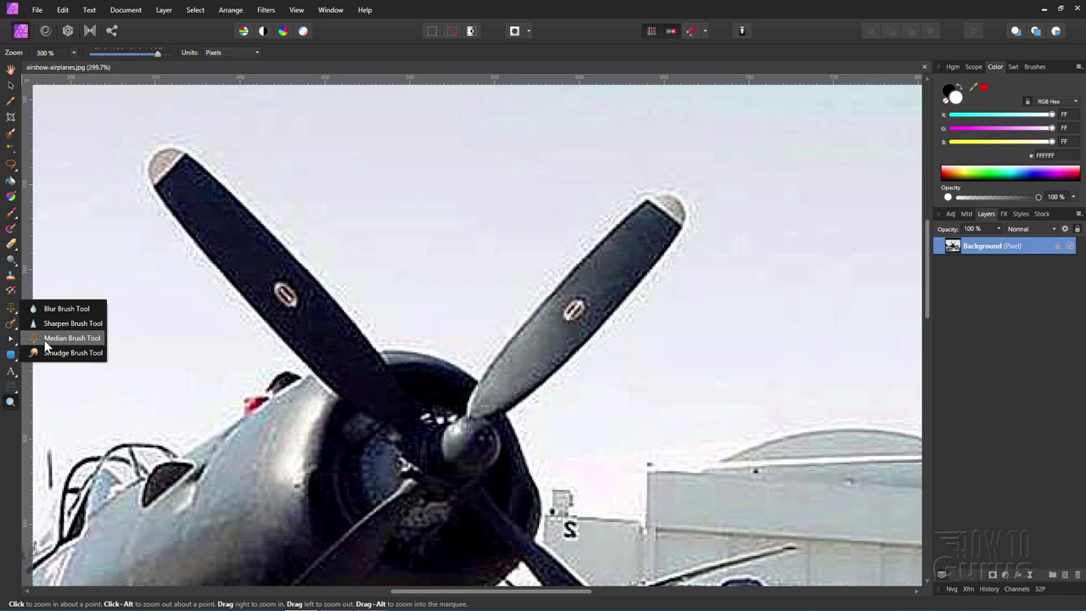
mouse_move(394, 301)
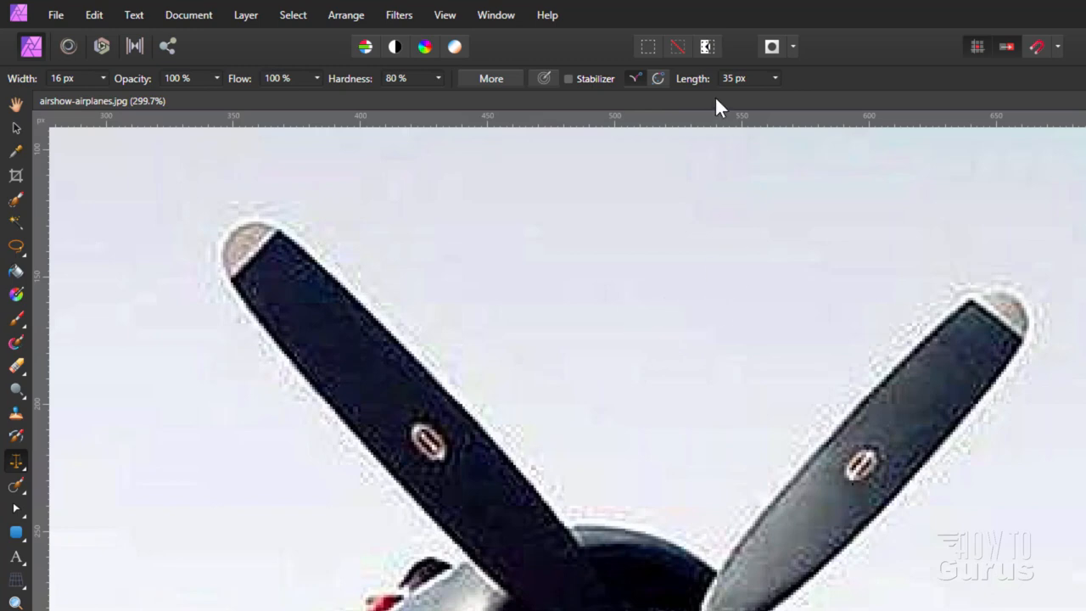
mouse_move(62, 78)
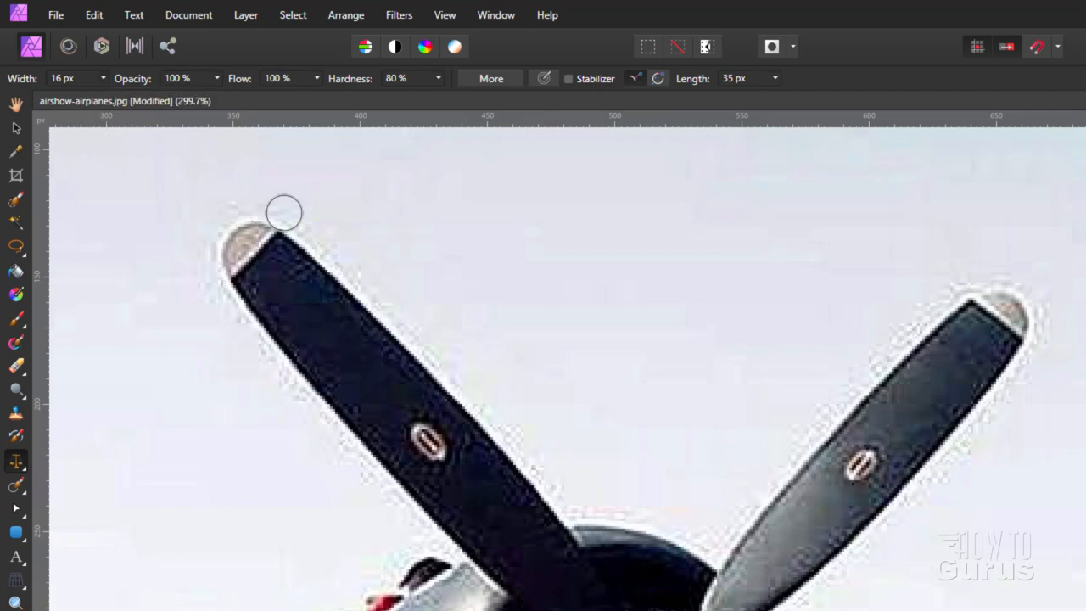
mouse_move(182, 78)
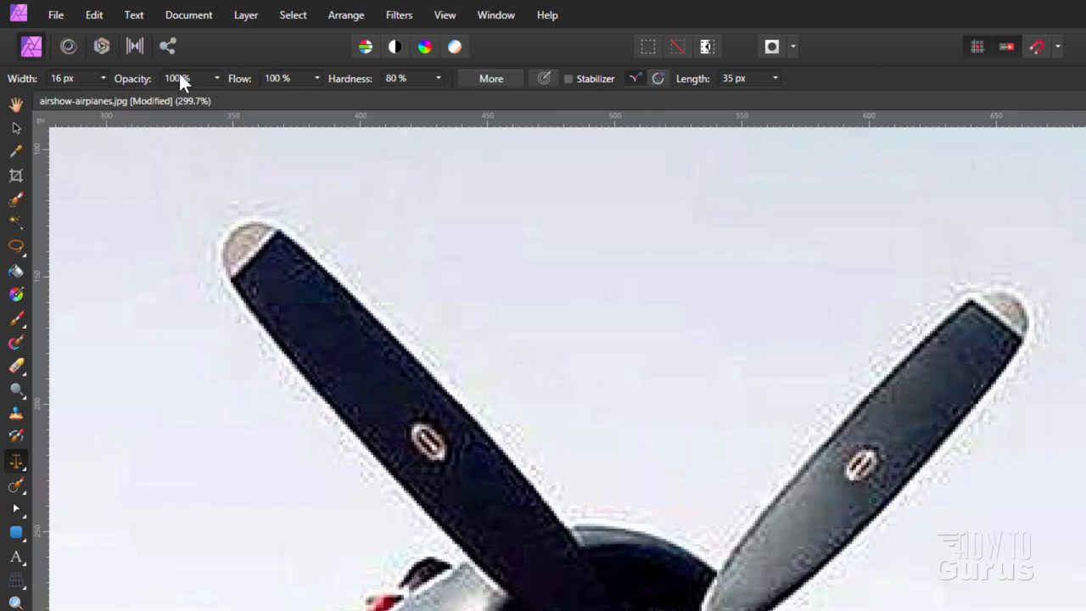
mouse_move(315, 78)
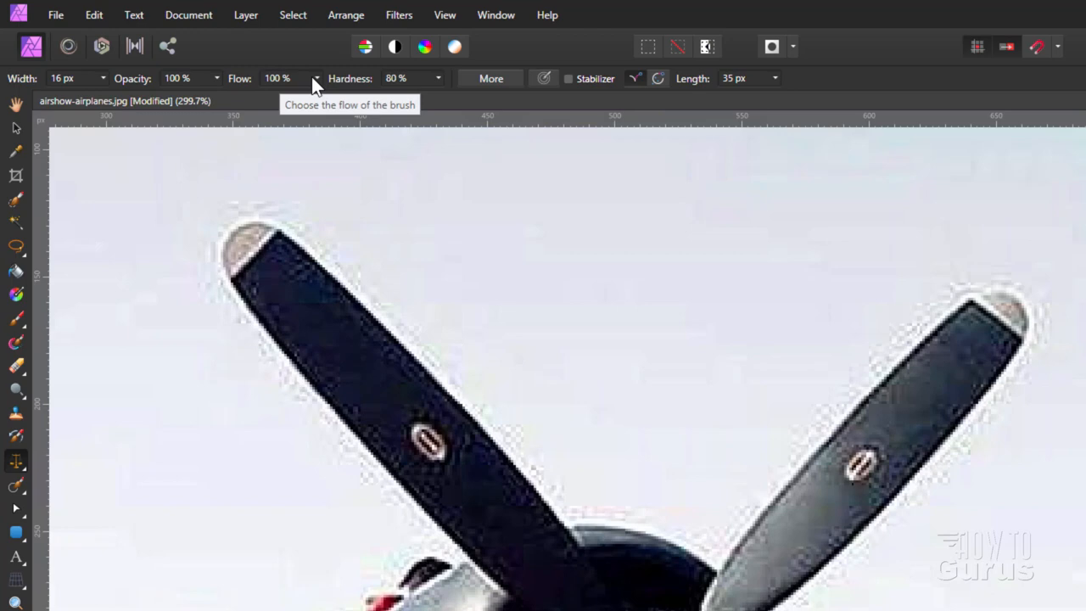
Drag the median brush Flow slider from 100% down to 77%
drag(314, 99, 293, 99)
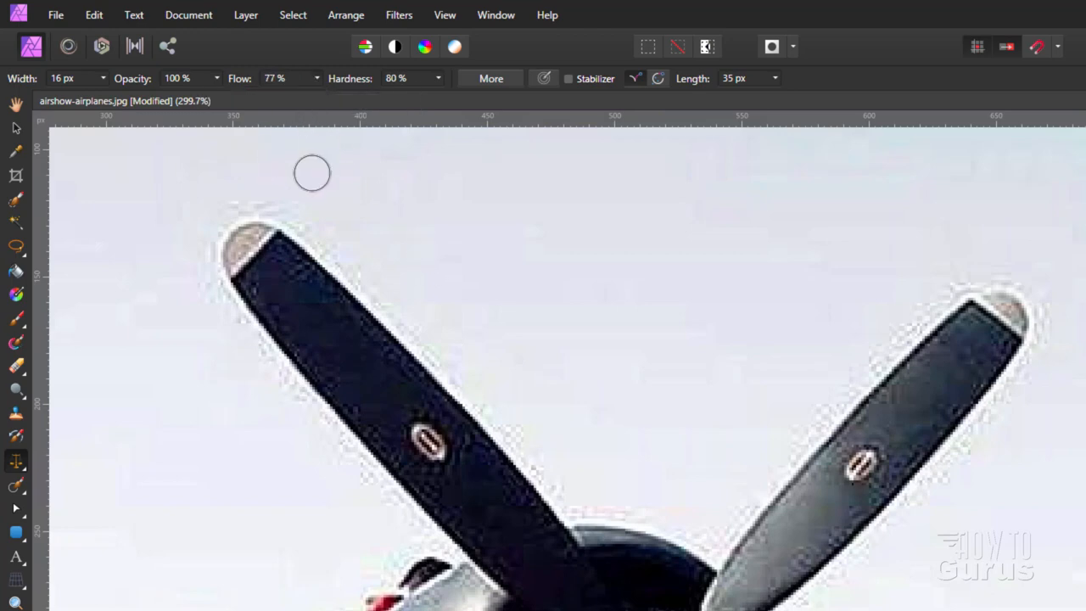
mouse_move(416, 98)
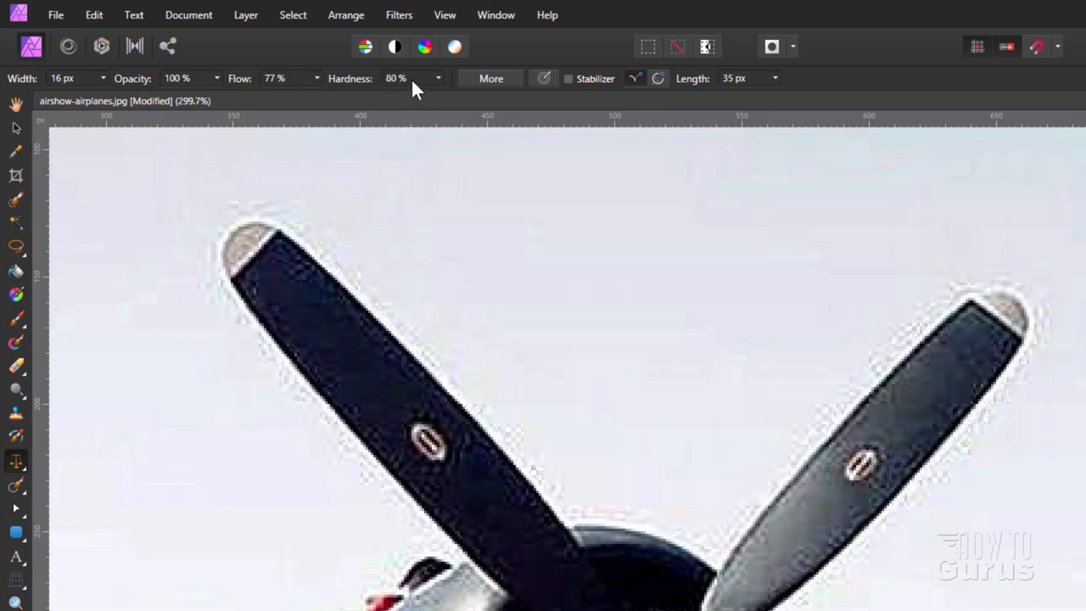
mouse_move(443, 103)
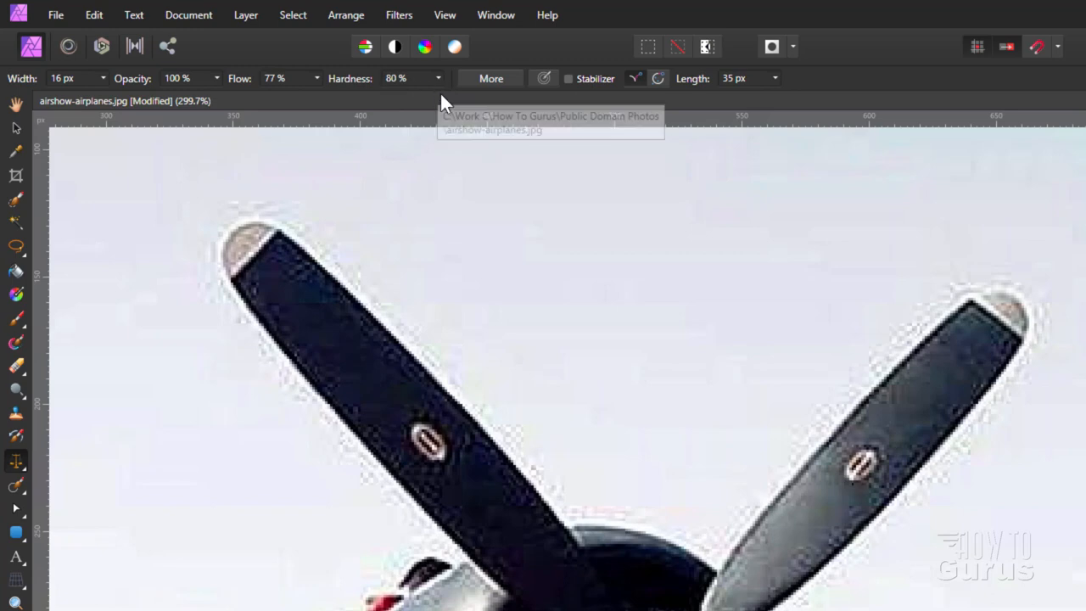
mouse_move(781, 275)
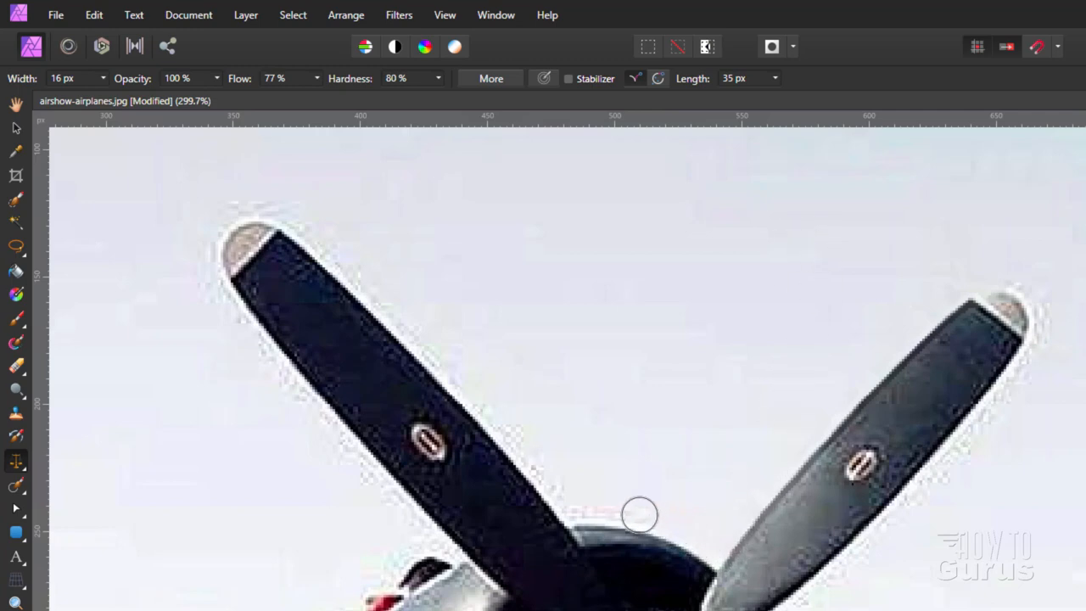
mouse_move(1025, 287)
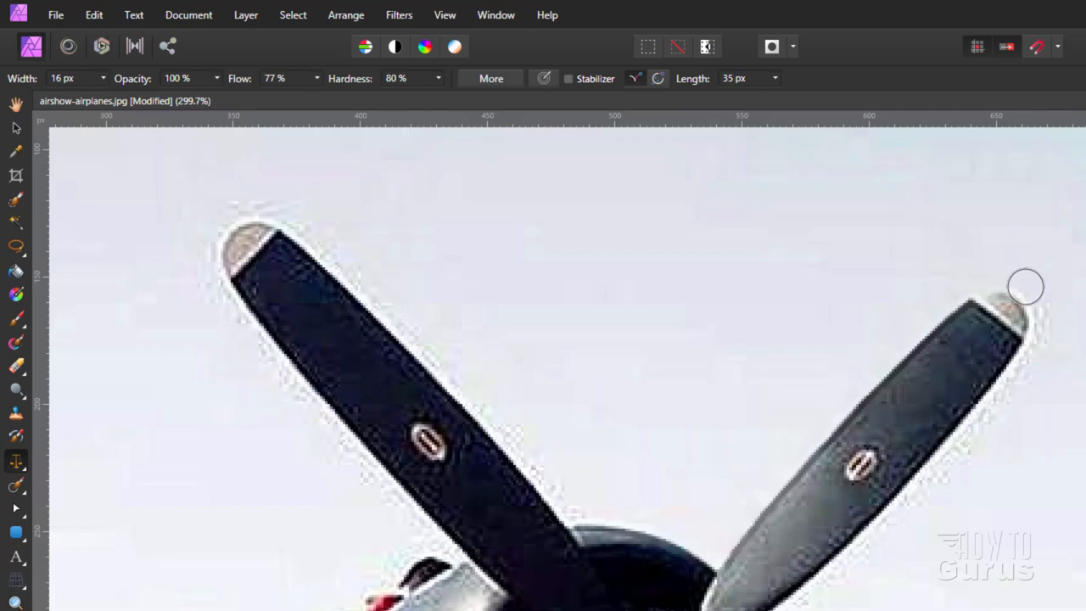
Paint median strokes over the right blade tip and its blocky edge
drag(1025, 286, 993, 408)
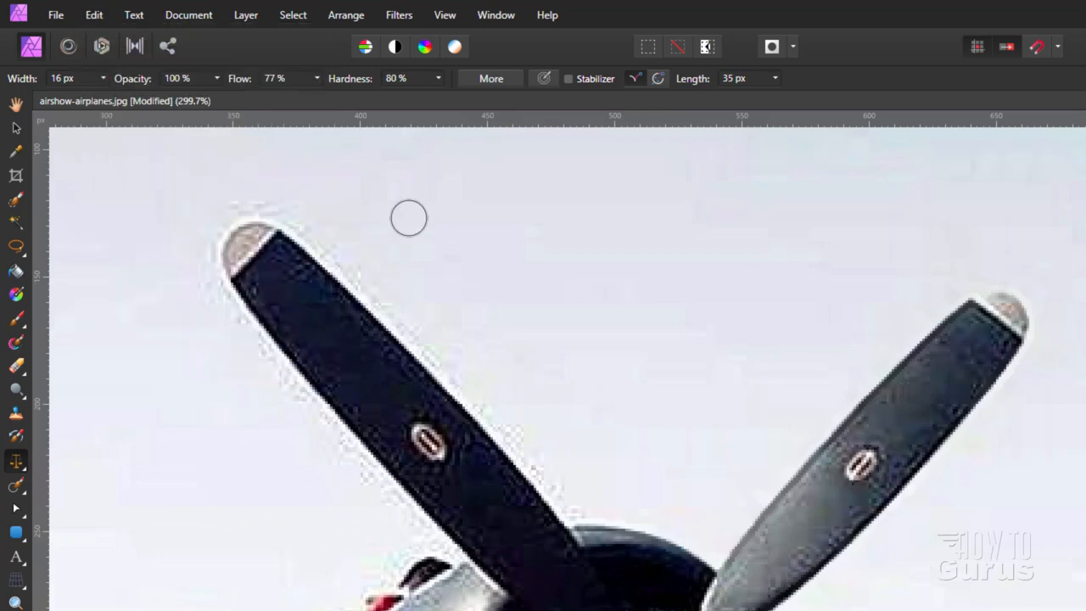
mouse_move(849, 492)
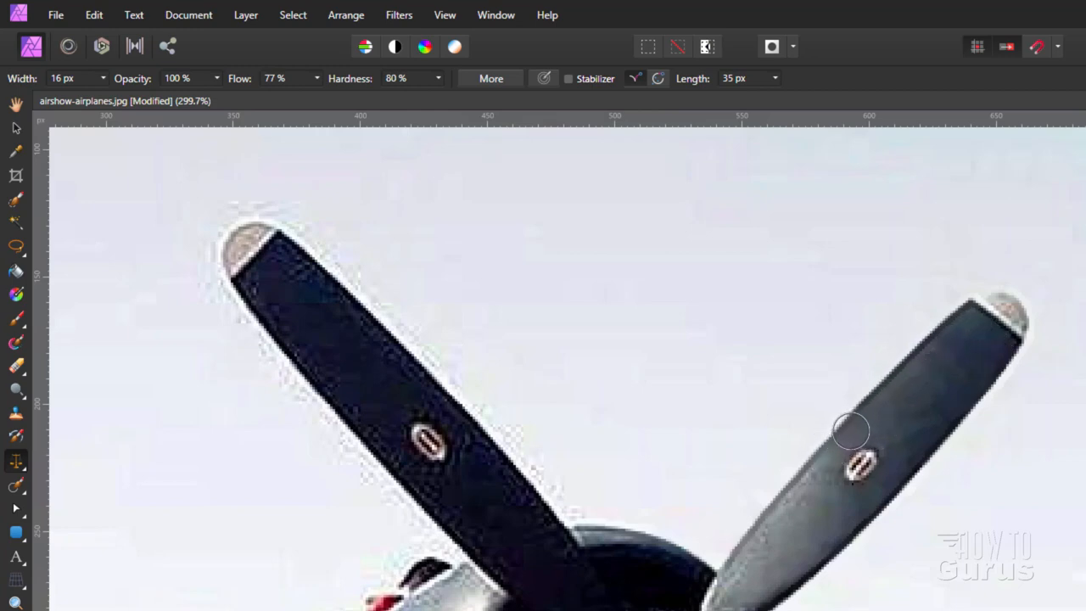
drag(853, 431, 774, 579)
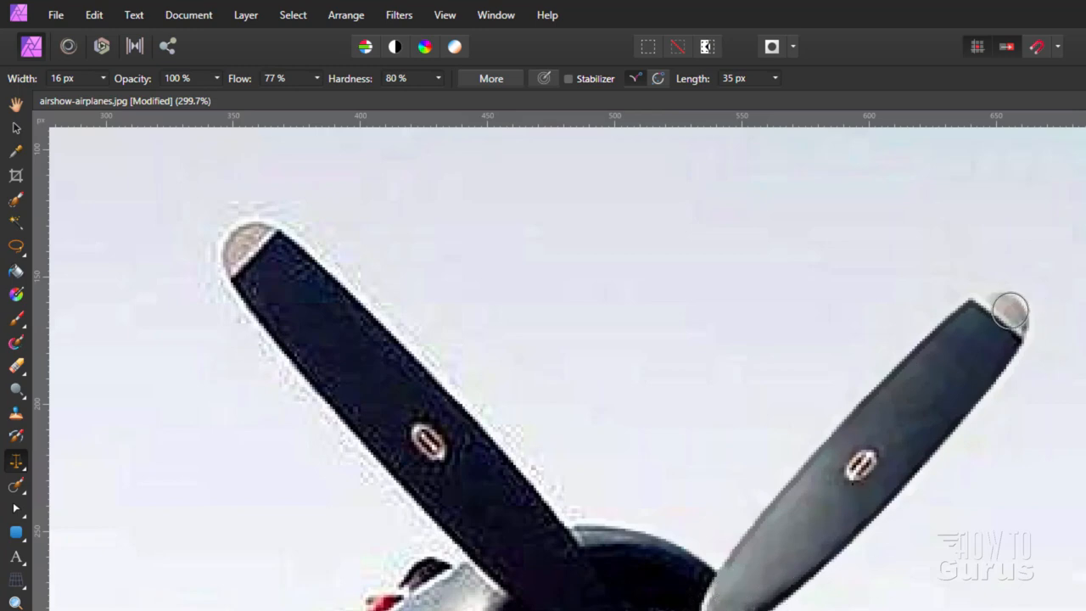
mouse_move(1003, 311)
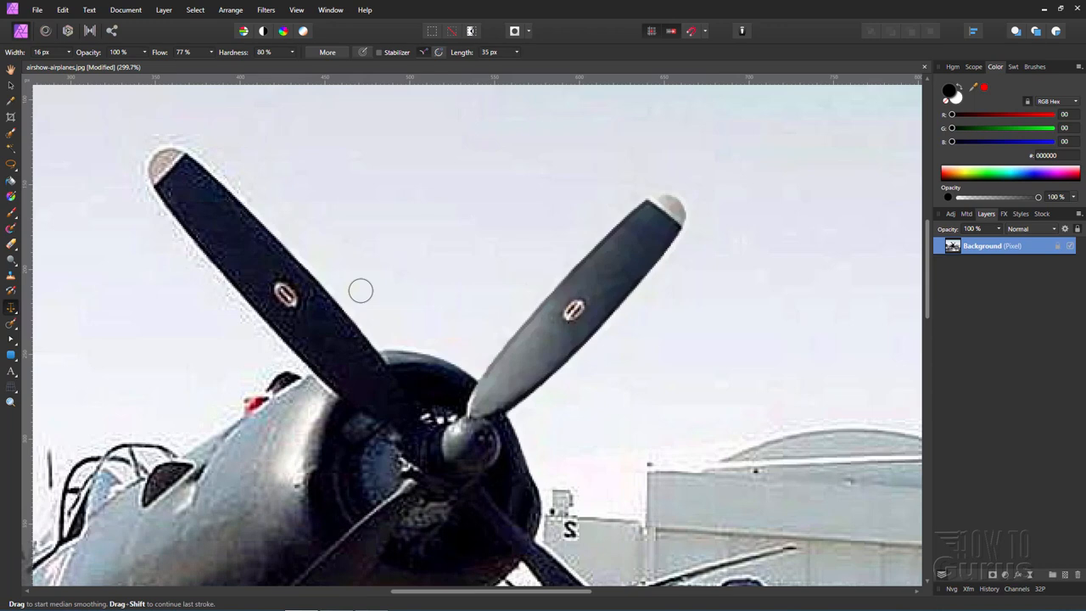
mouse_move(217, 167)
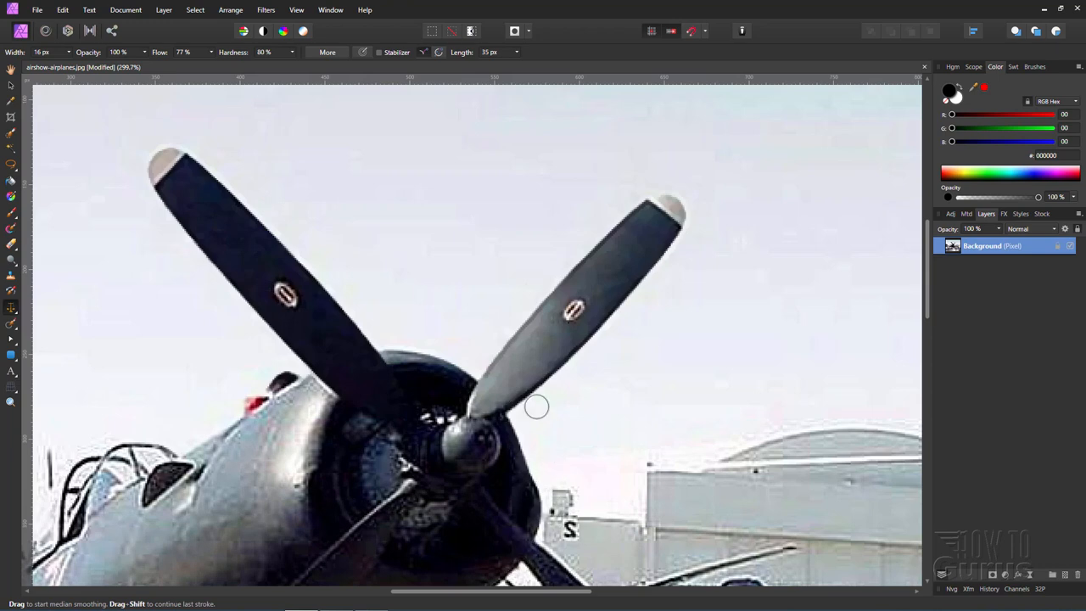
mouse_move(727, 445)
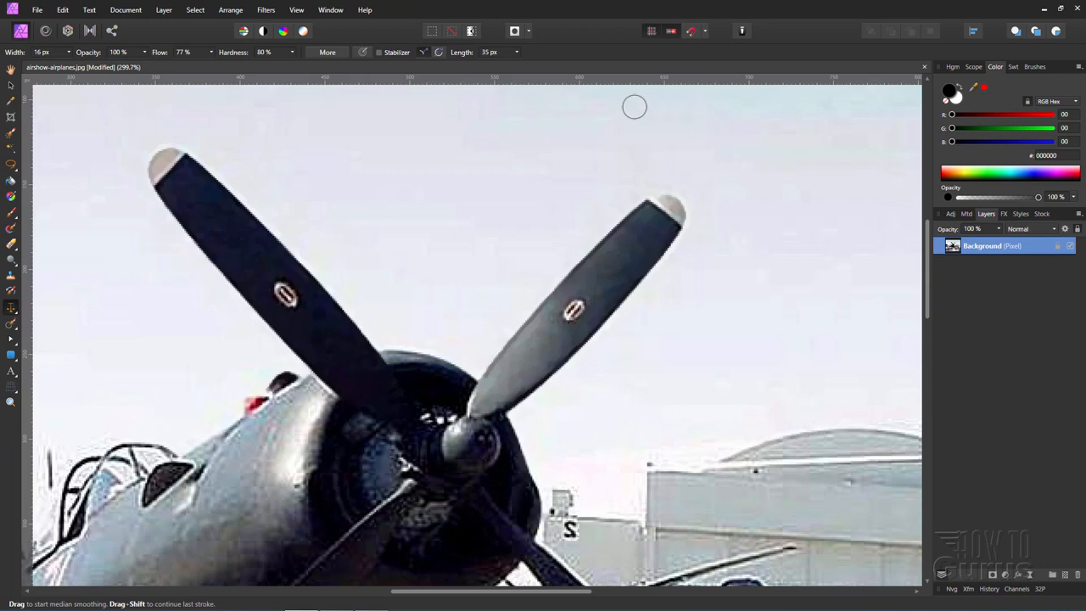
scroll(down, 3)
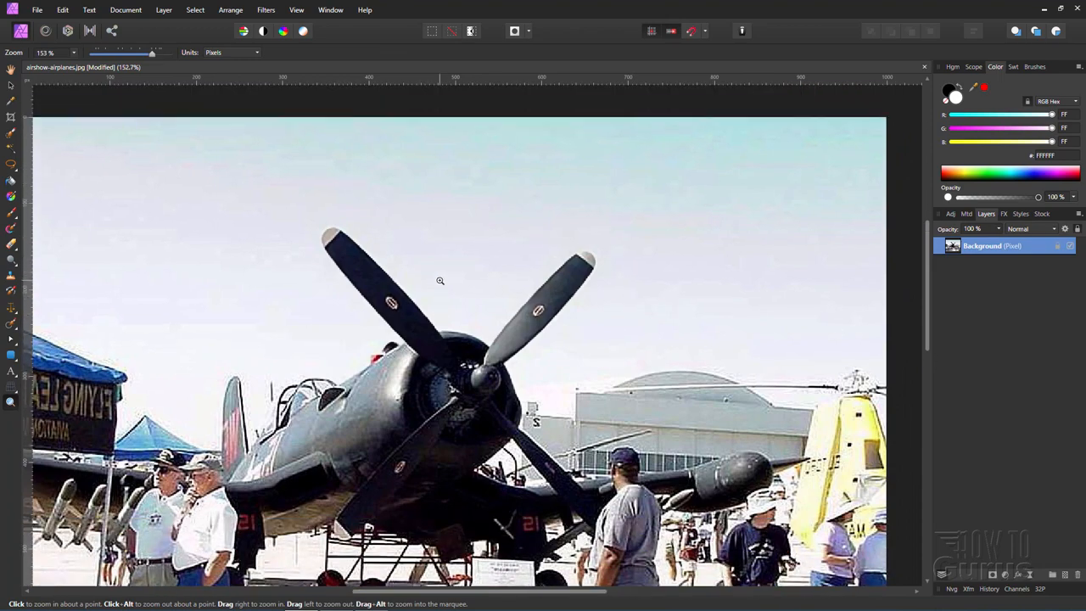
Zoom the view to about 198% on the cleaned airplane
click(439, 280)
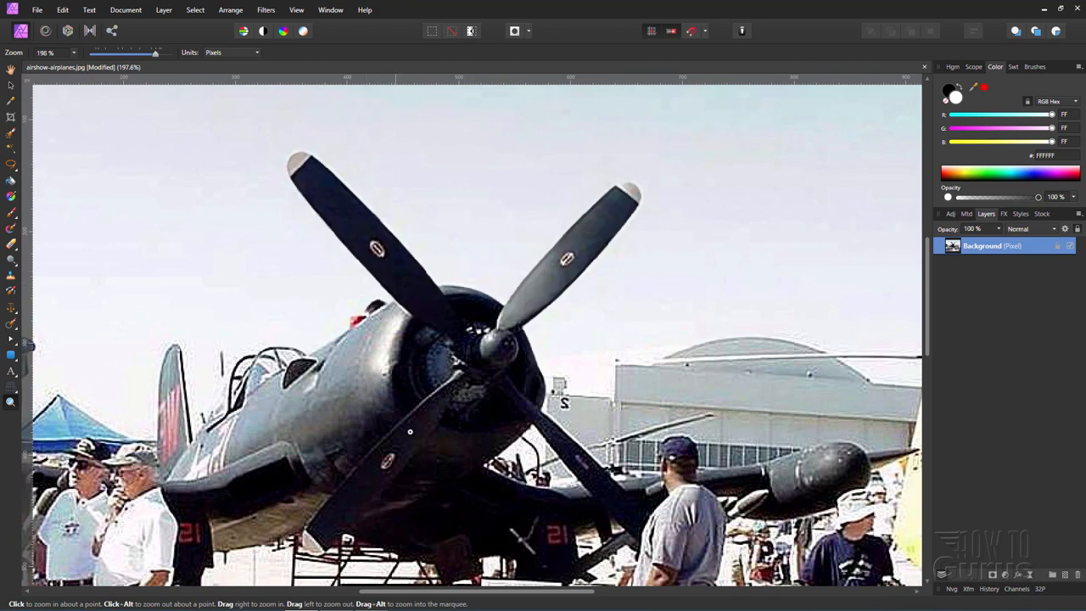
mouse_move(473, 177)
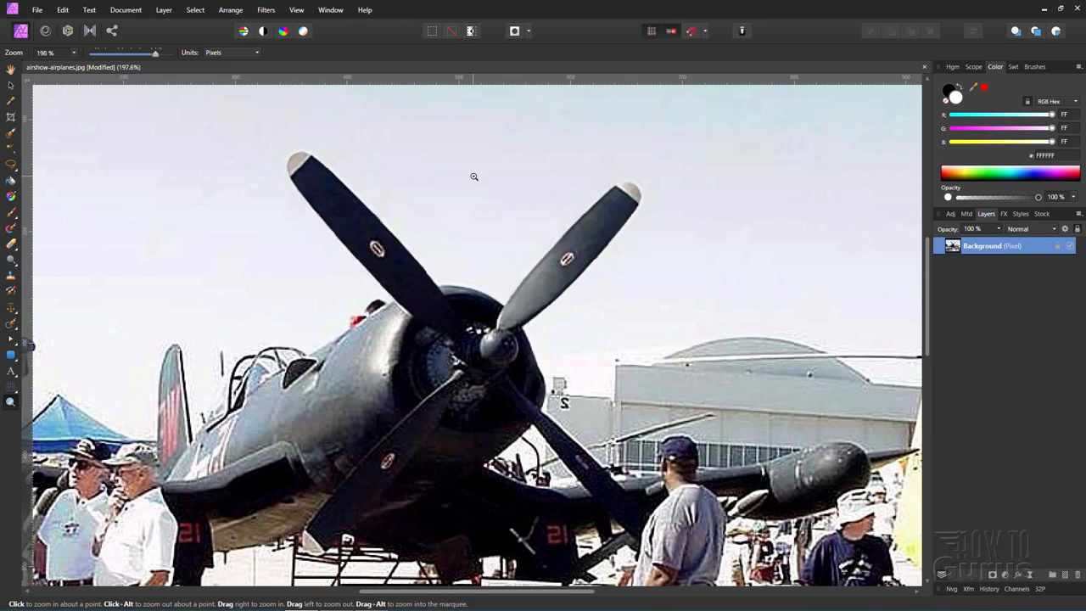
mouse_move(55, 309)
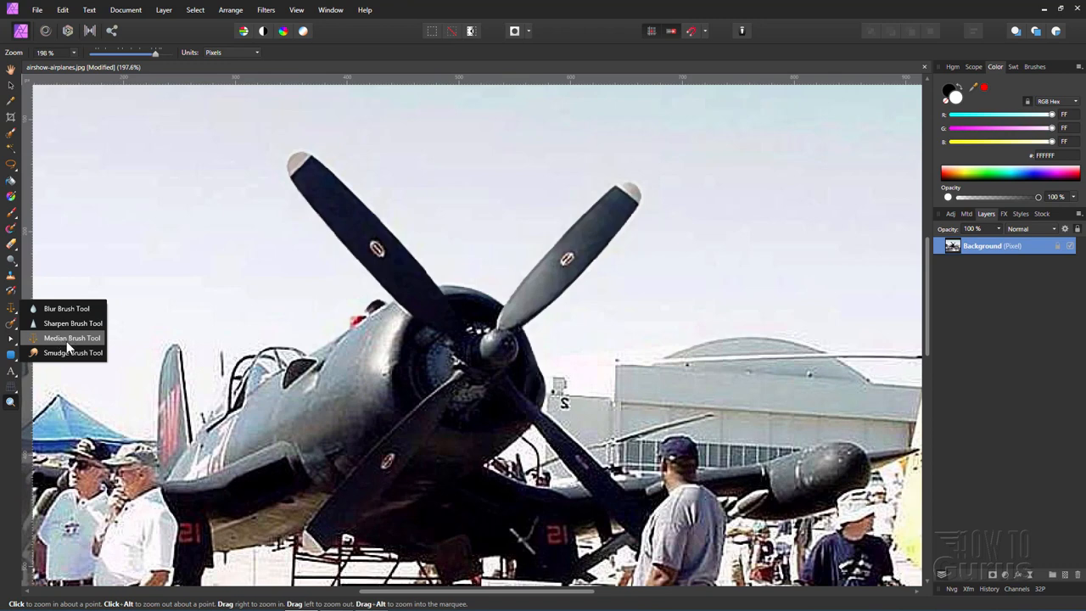
mouse_move(61, 343)
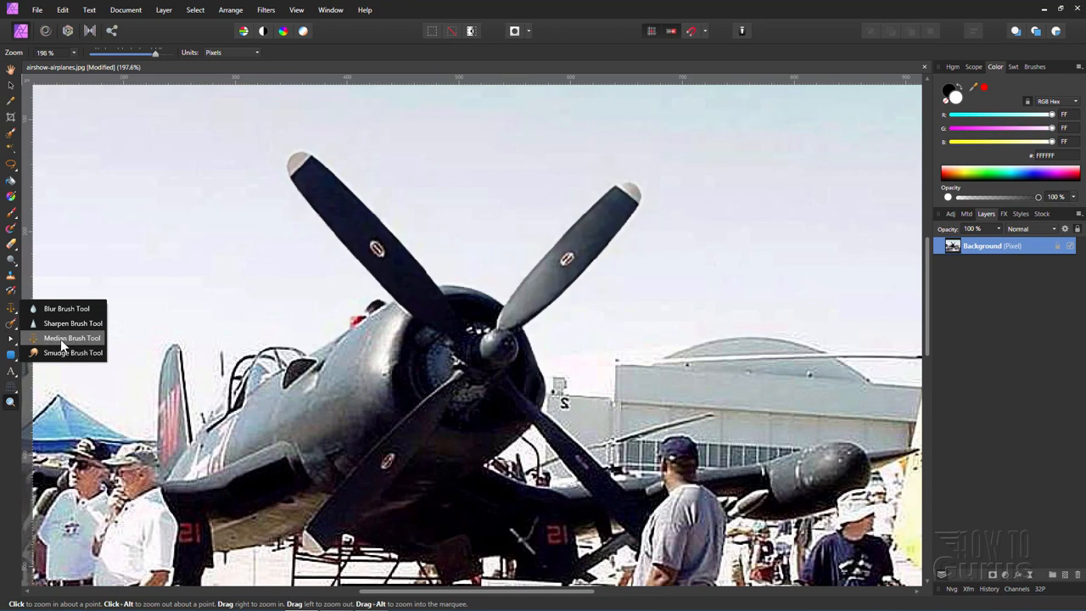
mouse_move(81, 337)
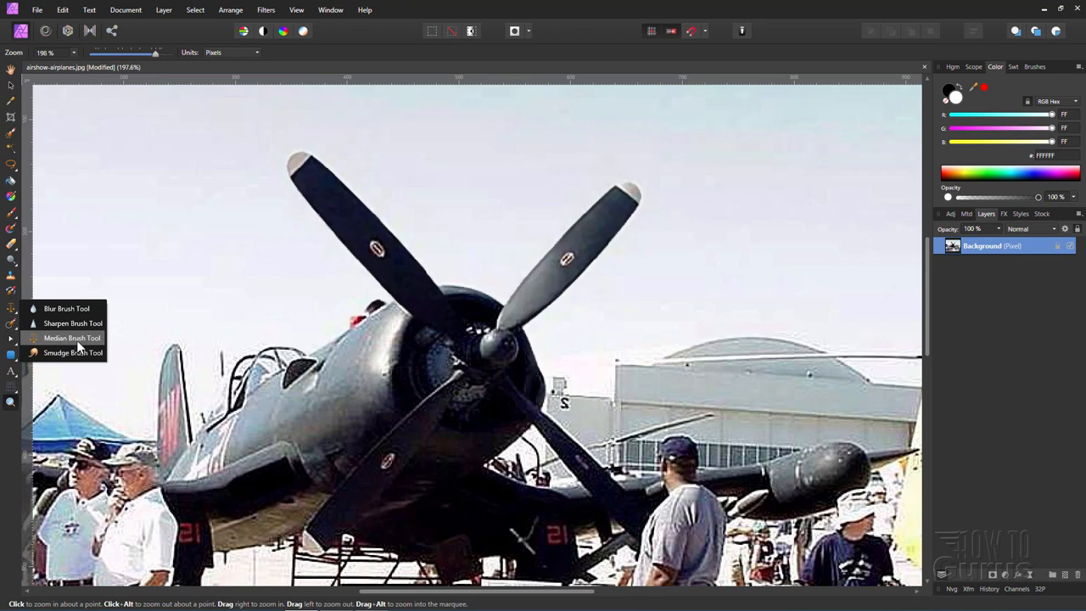
mouse_move(60, 350)
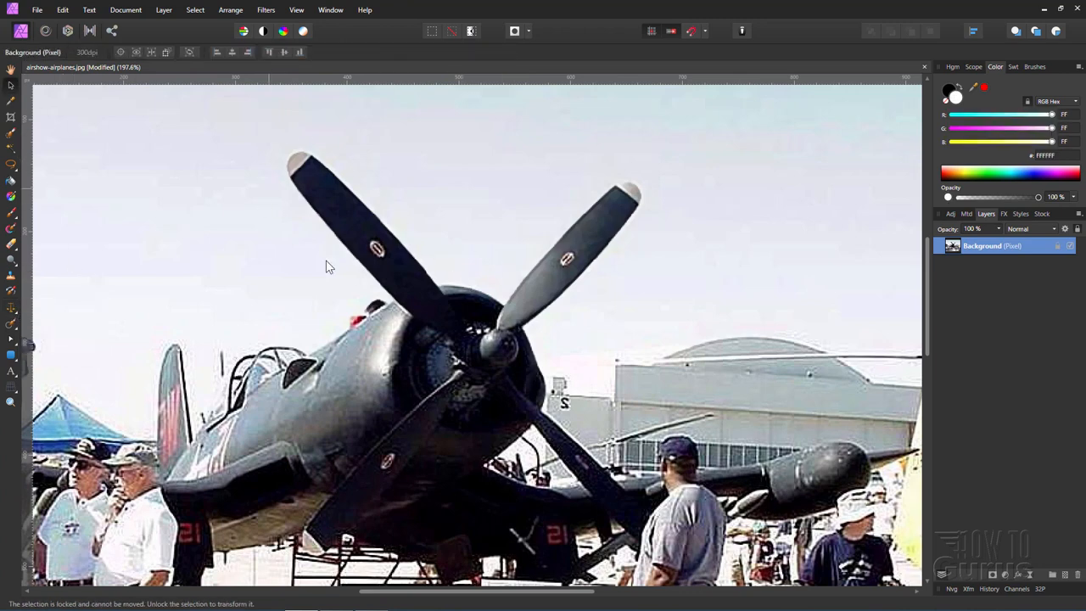
mouse_move(594, 325)
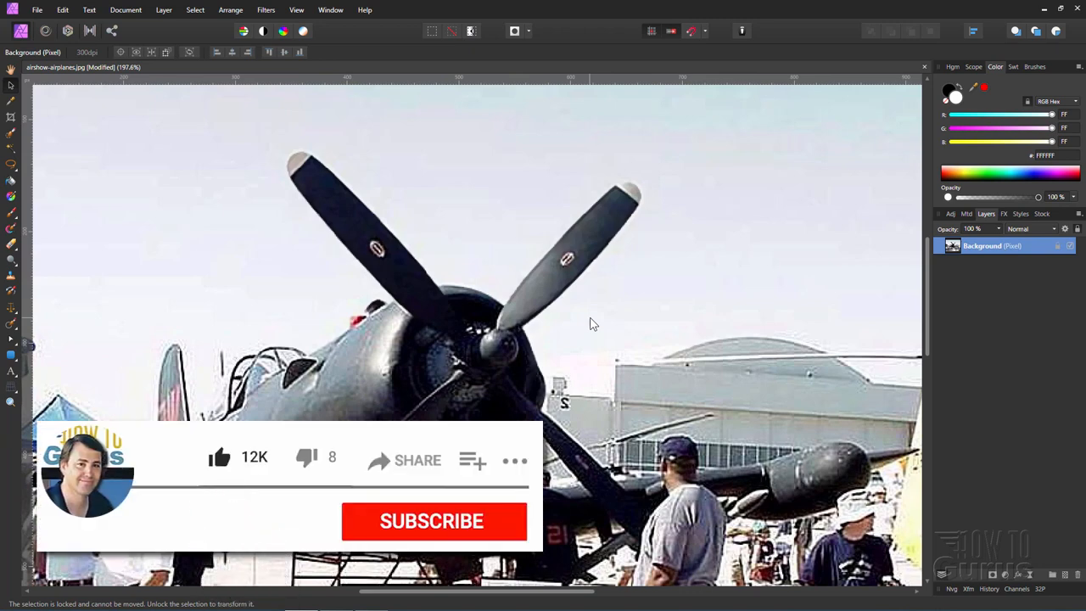
click(431, 522)
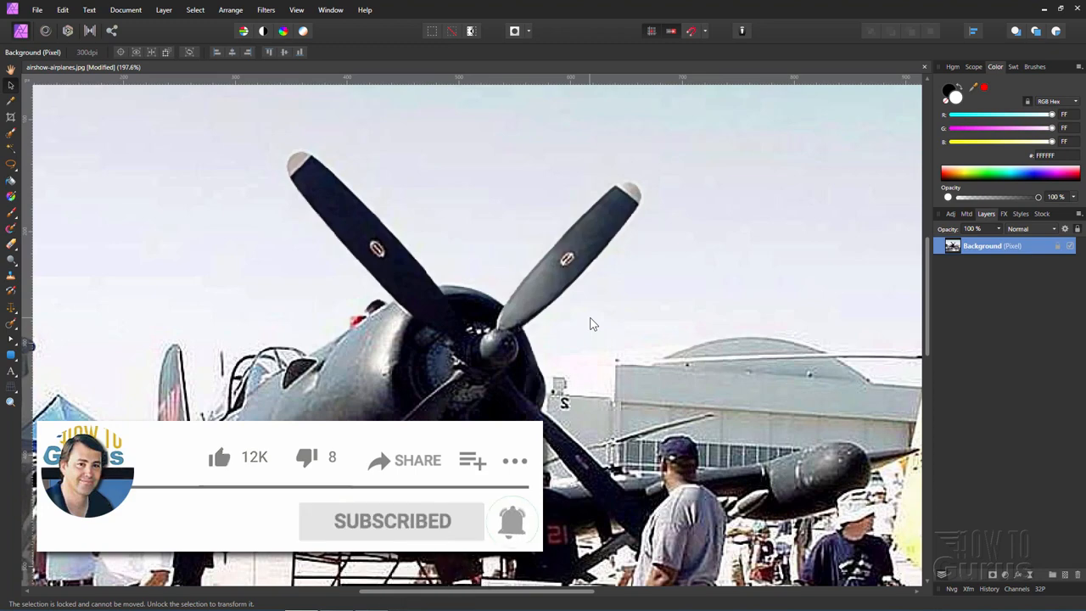